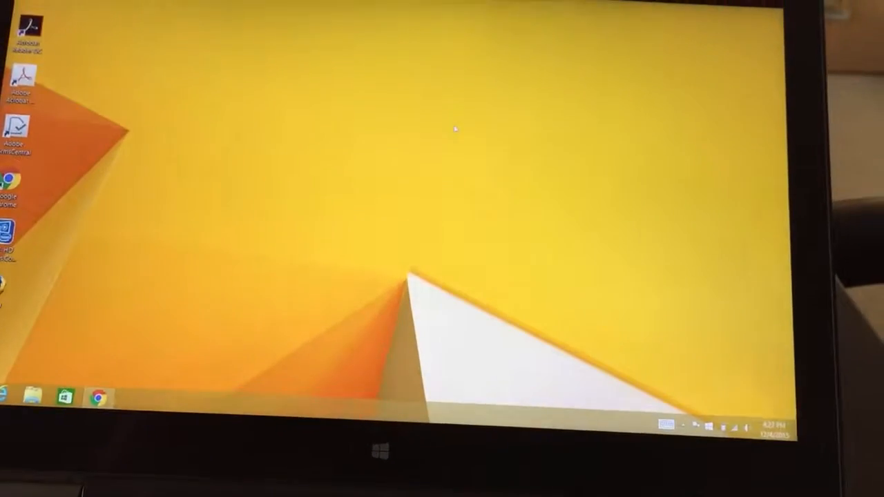
# - Open the Screen Resolution settings from the desktop's right-click menu
pyautogui.rightClick(454, 130)
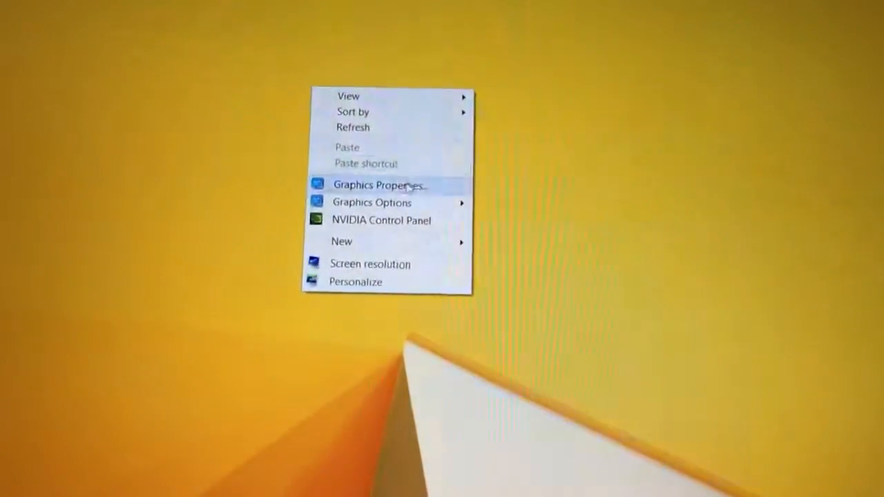
pyautogui.moveTo(373, 254)
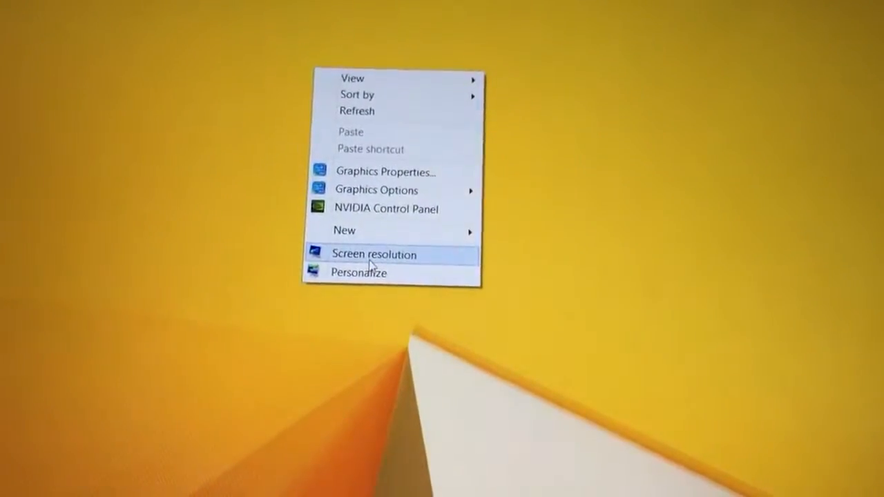
pyautogui.click(373, 254)
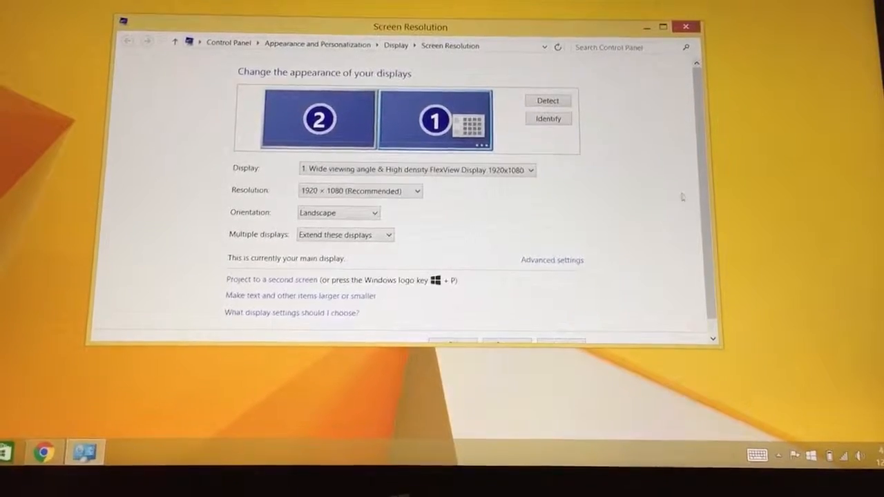
# - Review the Multiple displays setting, confirming it reads Extend these displays
pyautogui.scroll(-3)
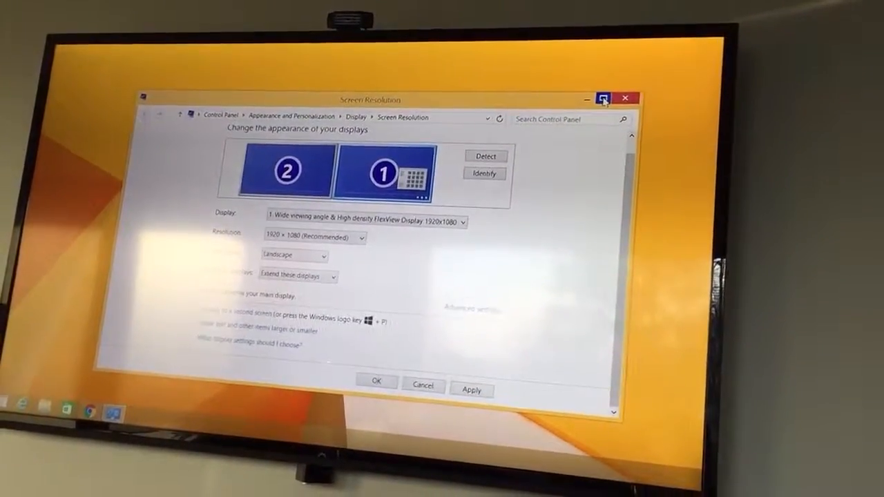
# - Maximize the Screen Resolution window so it fills the TV display
pyautogui.click(600, 99)
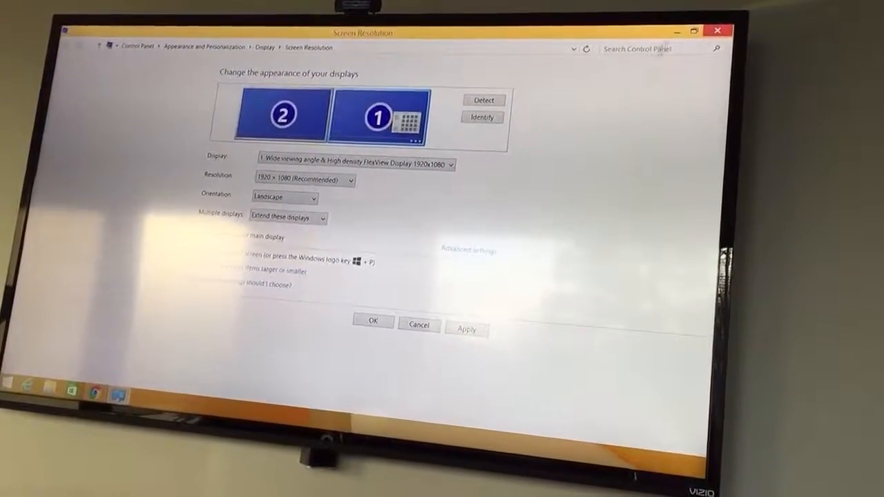